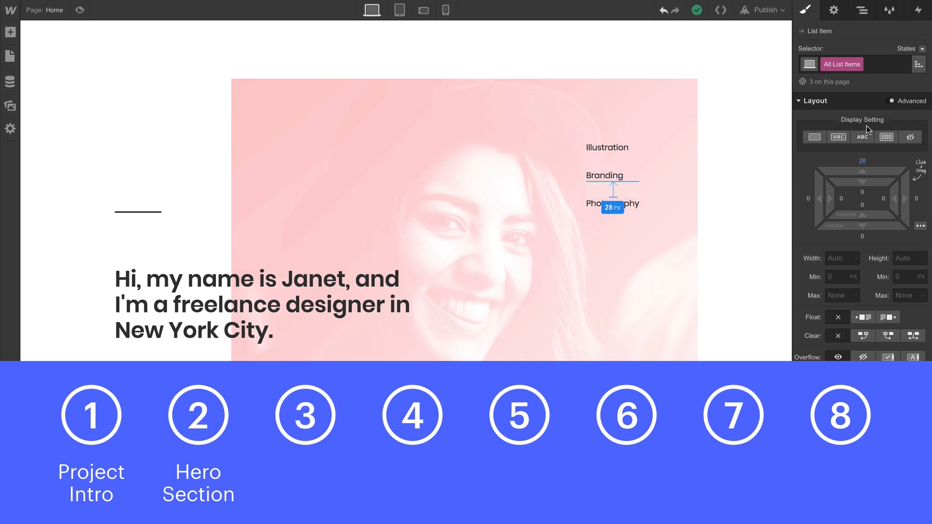
- Scroll the canvas from the Home hero past the project pages to the Contact form and social links
click(10, 82)
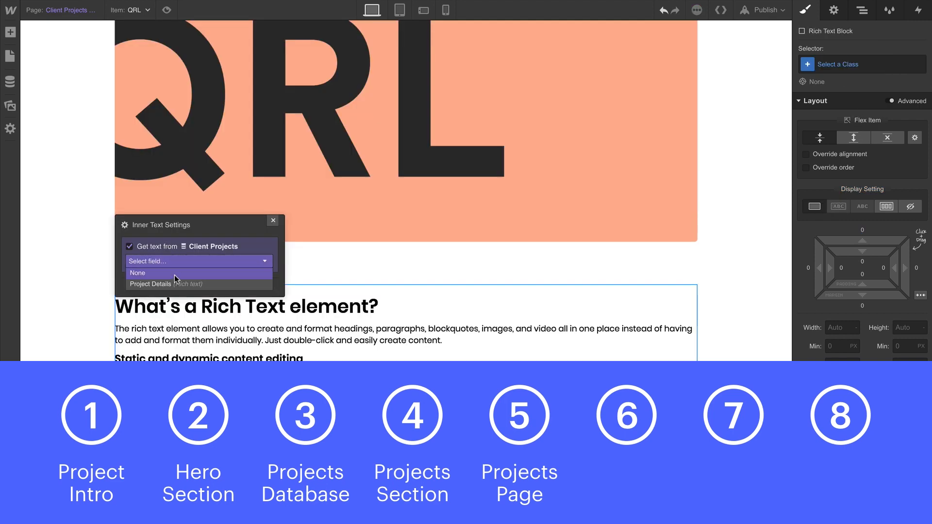
click(398, 10)
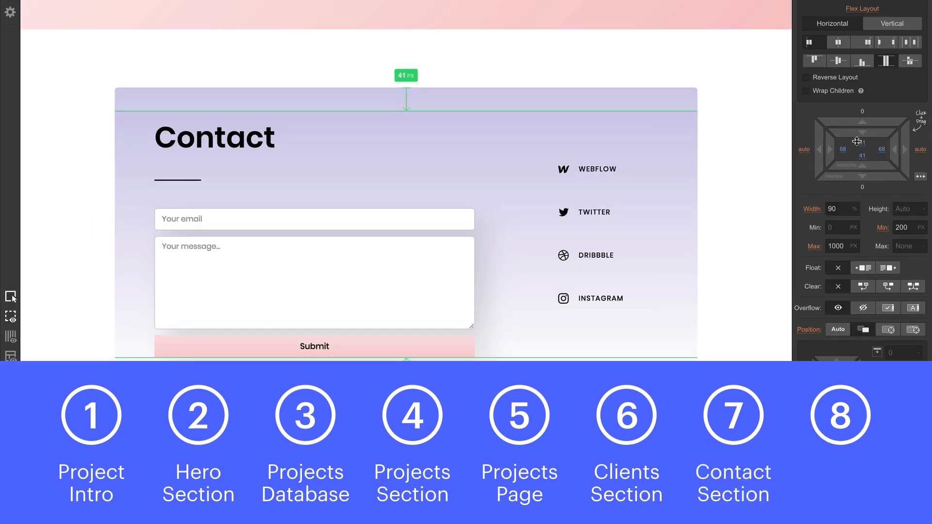
- Preview the animated menu with Home, Work, Clients and Contact, then return to Home
click(839, 415)
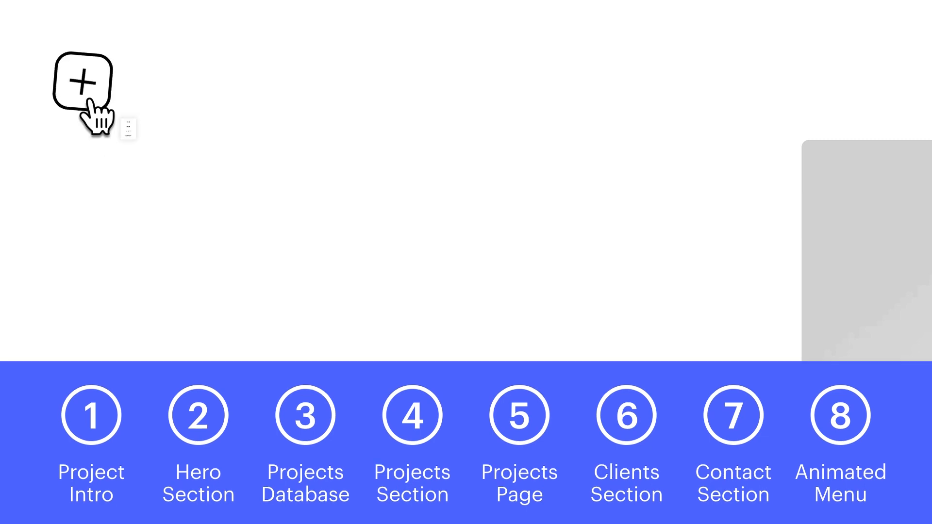
click(83, 83)
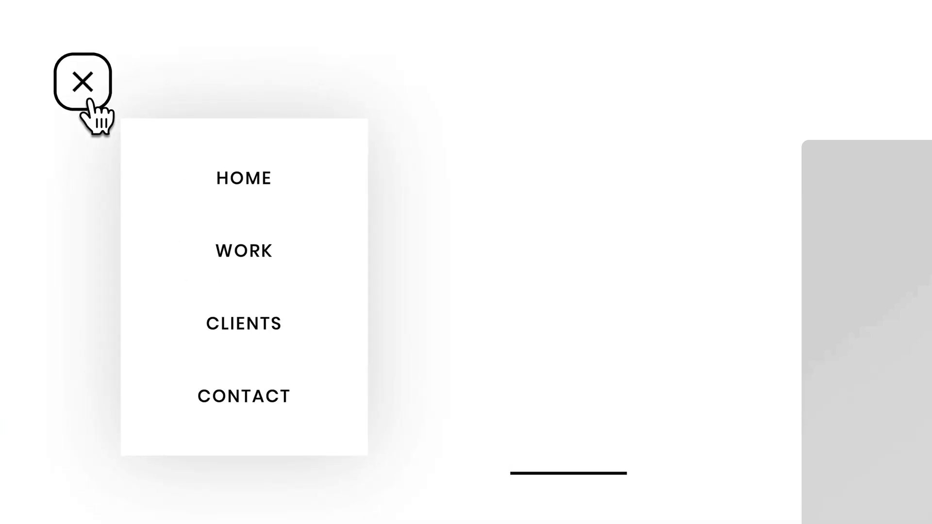
mouse_move(243, 323)
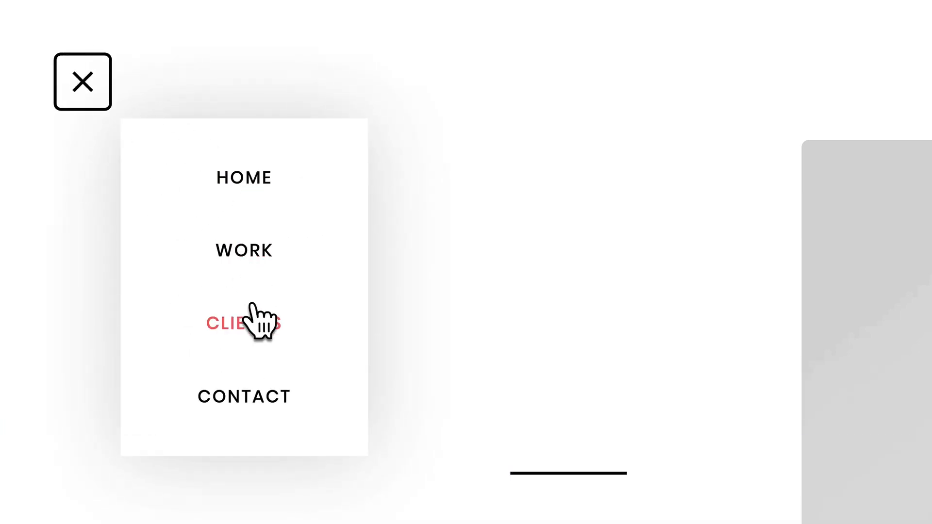
click(82, 82)
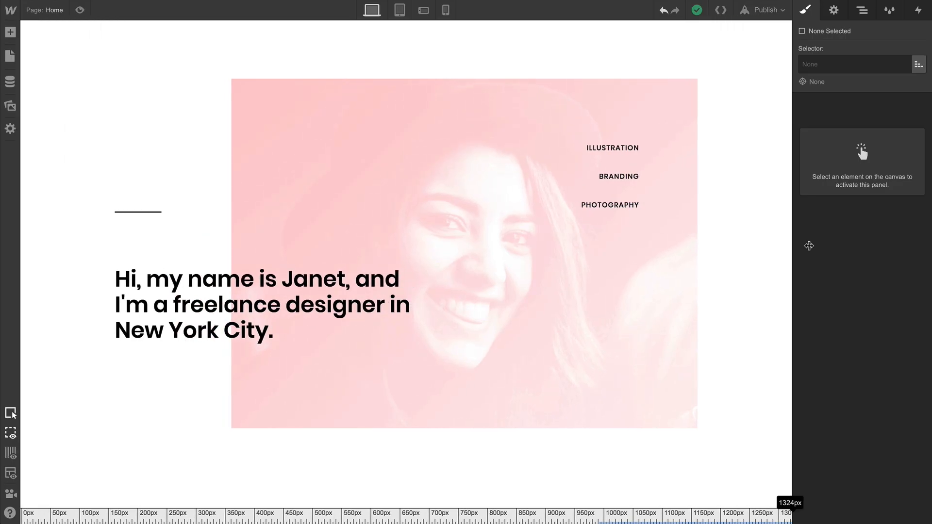